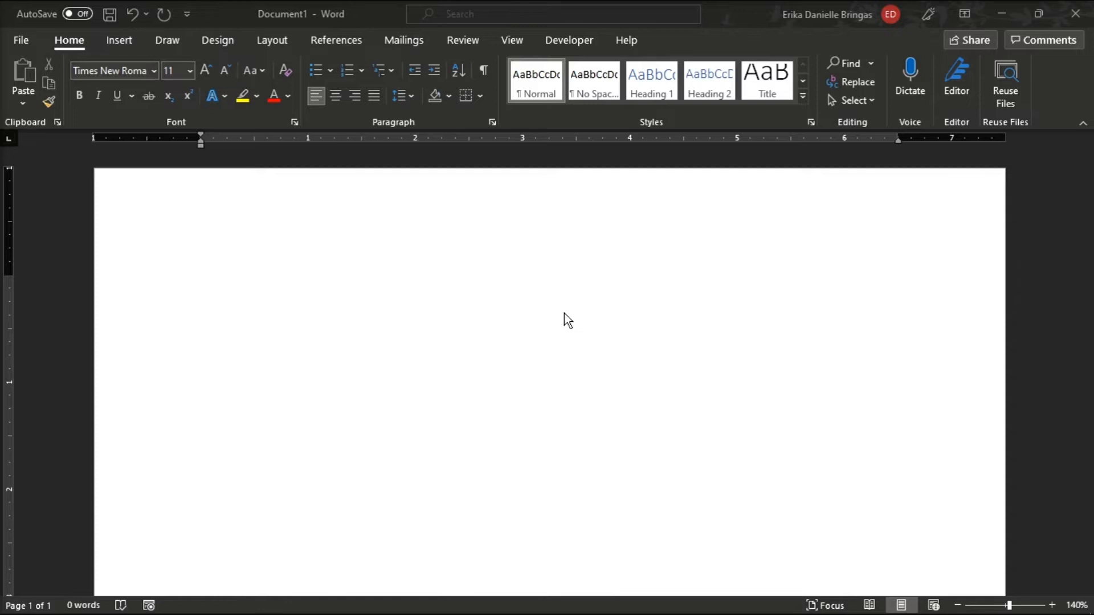
mouse_move(788, 589)
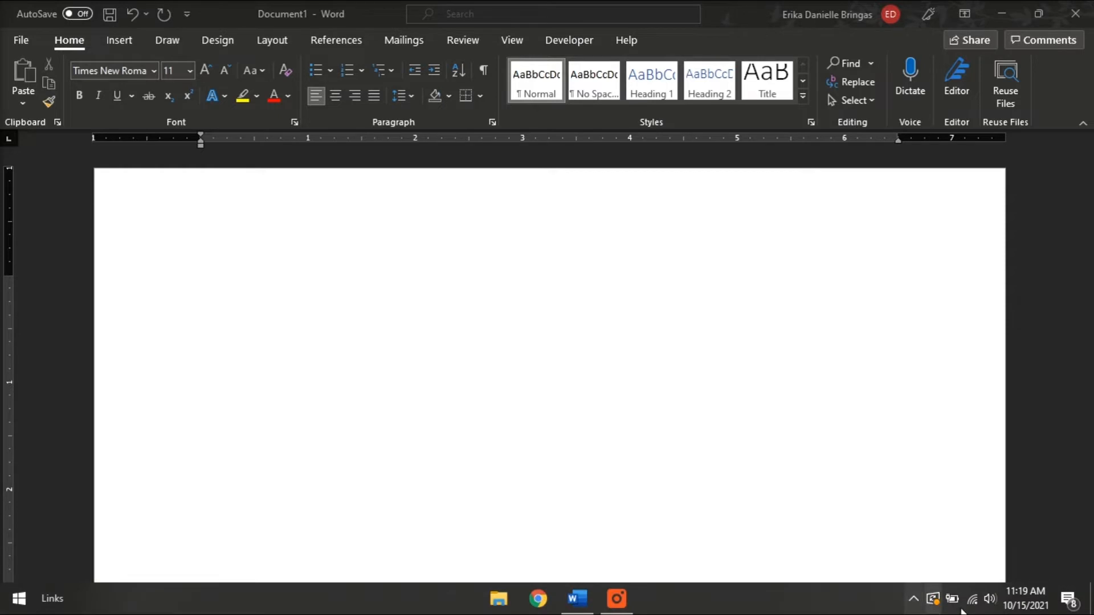
mouse_move(868, 609)
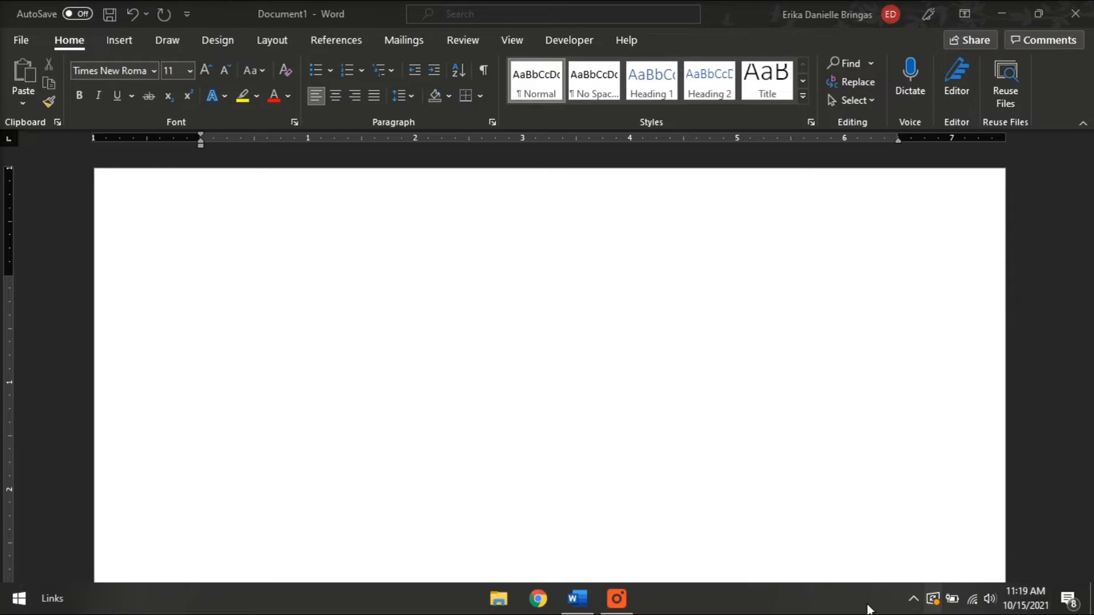
mouse_move(913, 598)
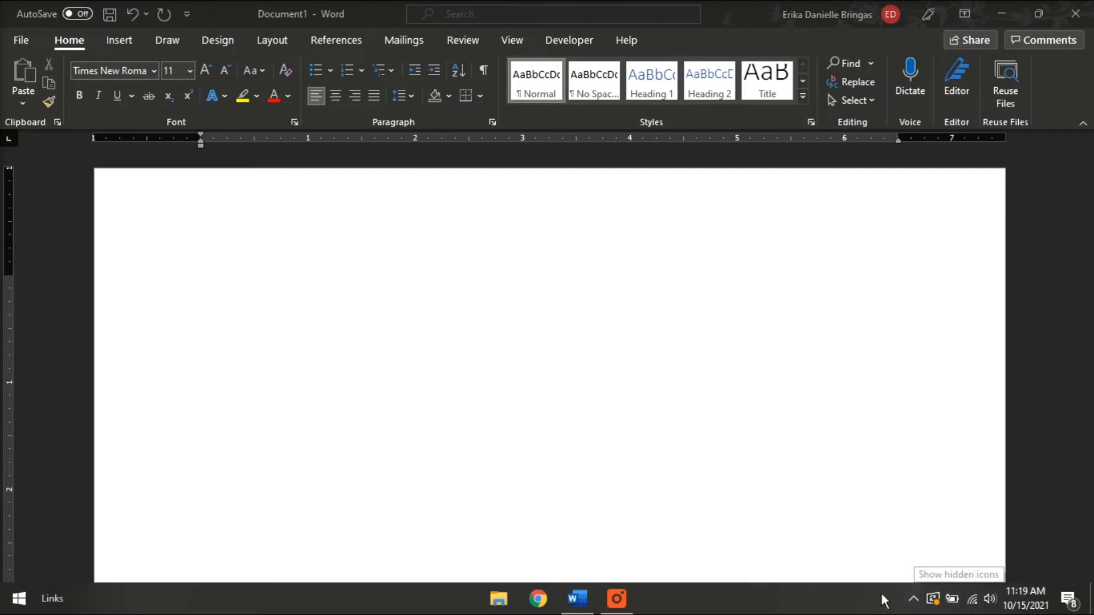
Enable the touch keyboard button from the taskbar menu and show the touch keyboard
right_click(882, 598)
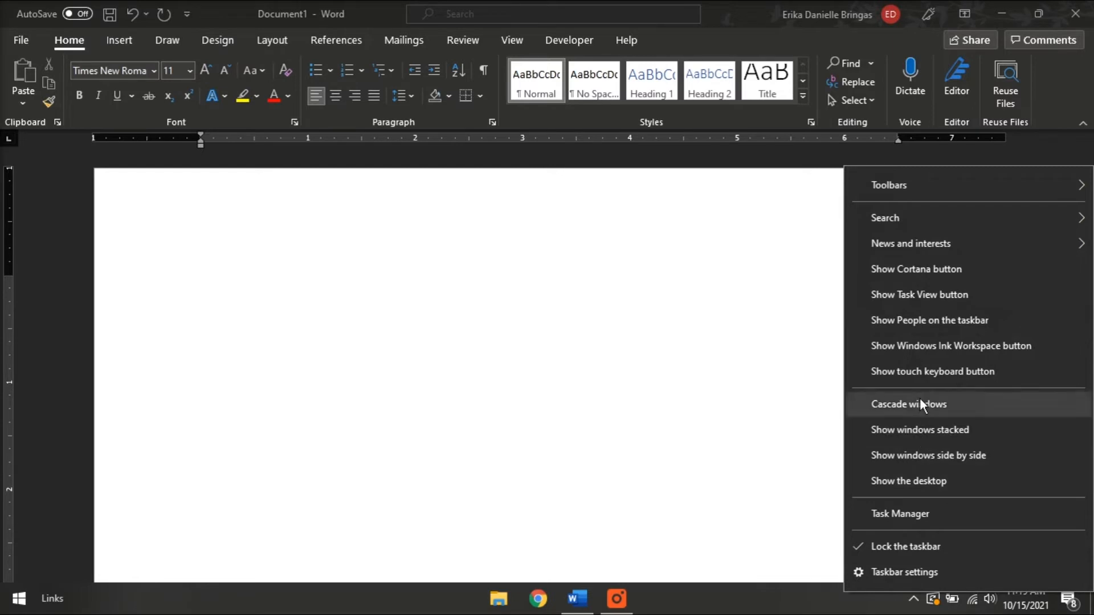
left_click(908, 403)
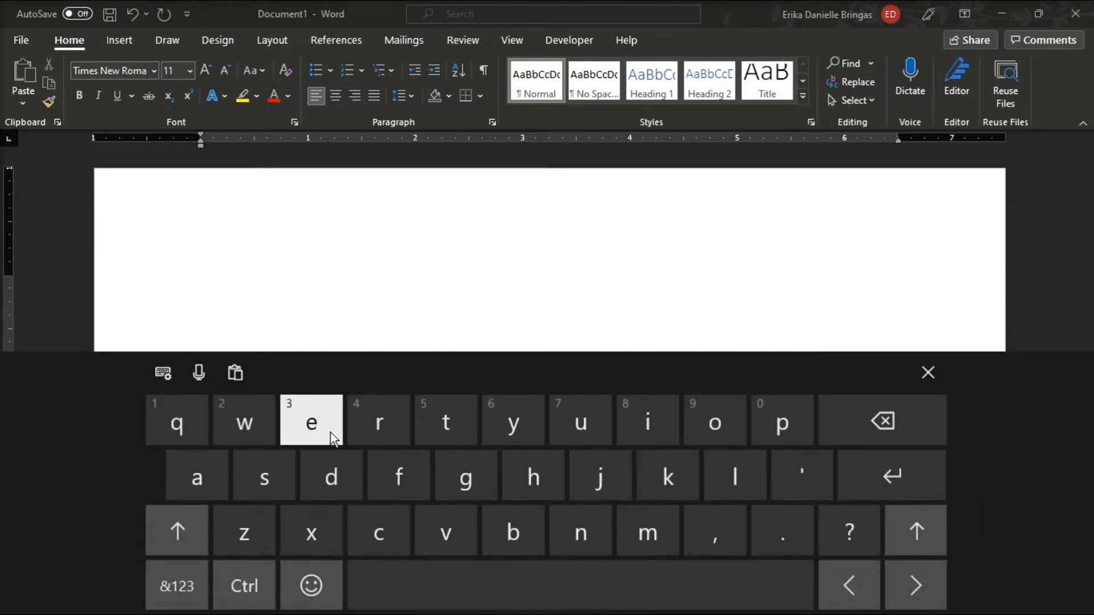
Show the touch keyboard's layout and input-mode choices from its settings icon
left_click(162, 372)
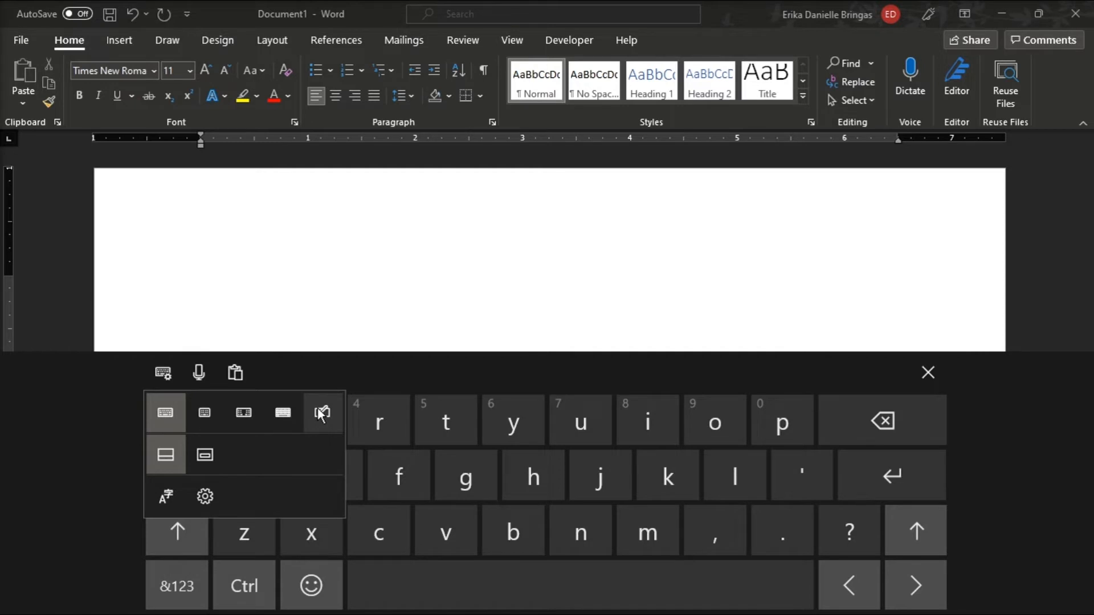
Switch the touch keyboard to the handwriting panel for pen input over the document
left_click(321, 412)
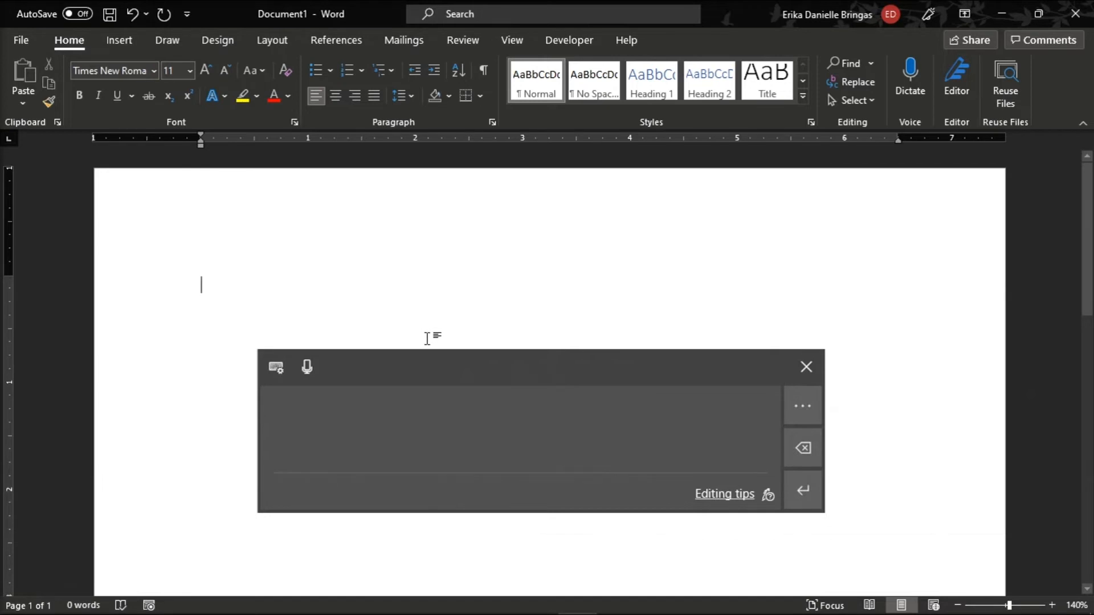
mouse_move(429, 366)
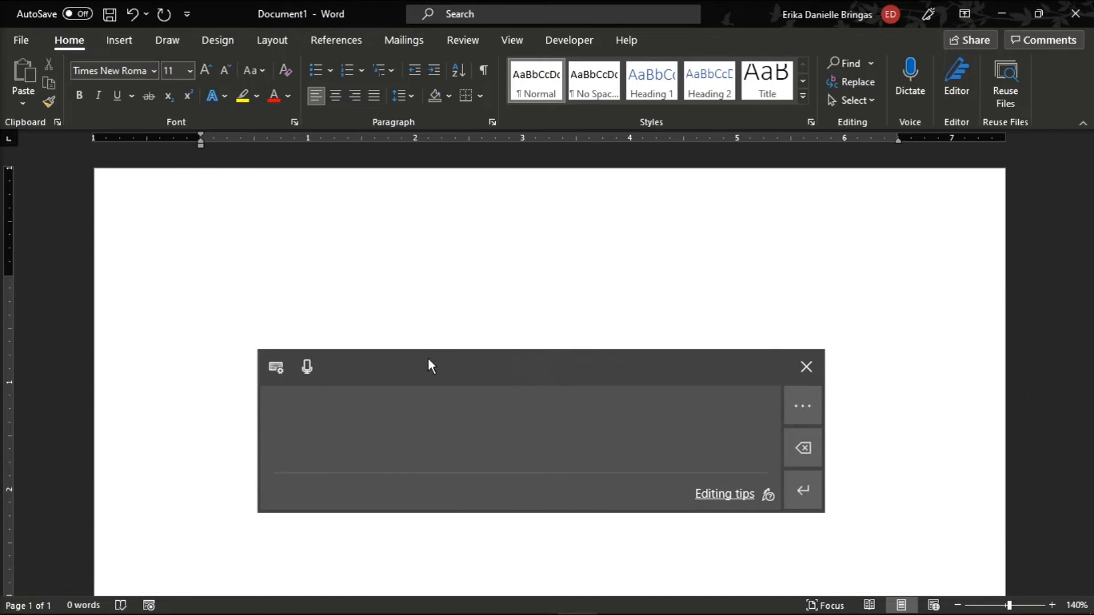